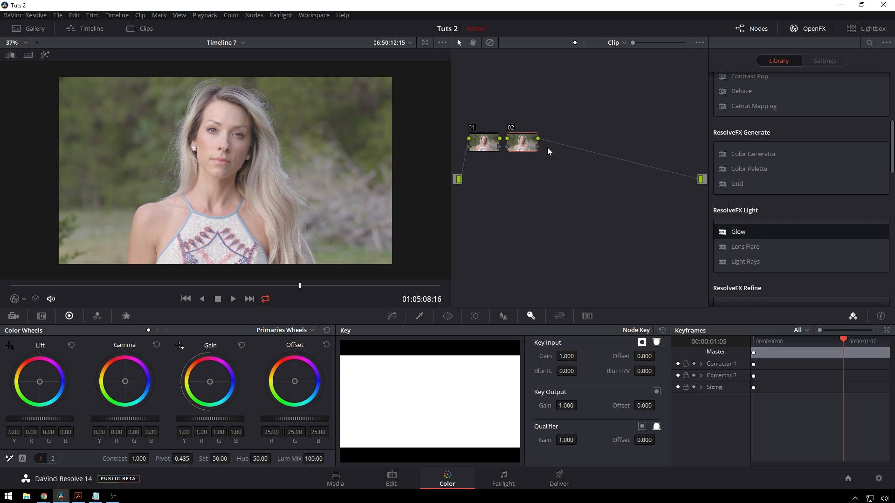
{"action": "mouse_move", "coordinate": [483, 156]}
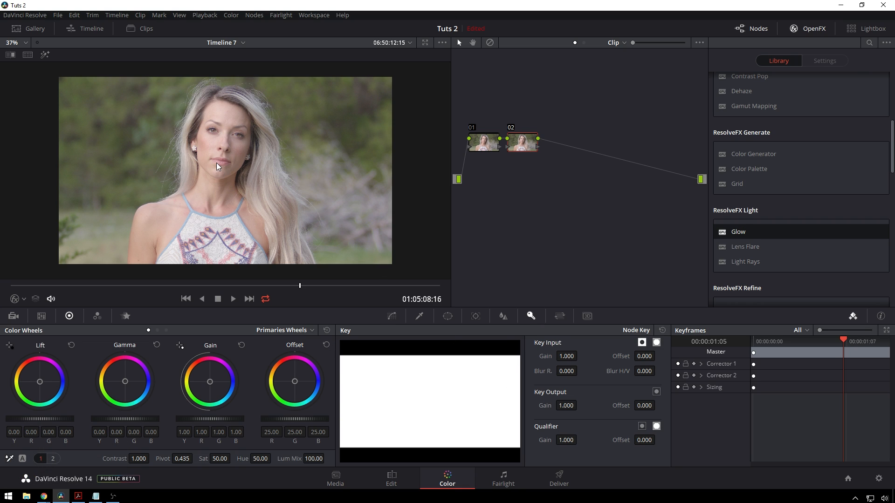
Key the woman's skin with the Qualifier eyedropper and raise Blur Radius to 81.7.
{"action": "left_click", "coordinate": [419, 316]}
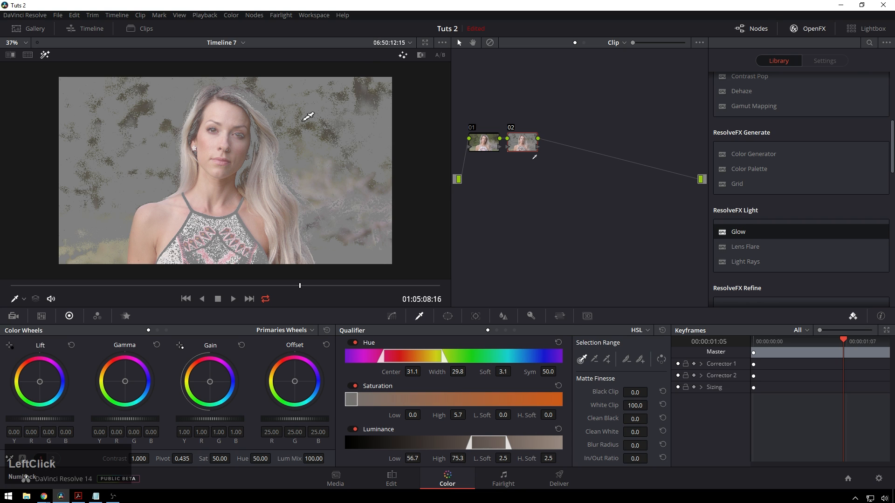
{"action": "mouse_move", "coordinate": [414, 439]}
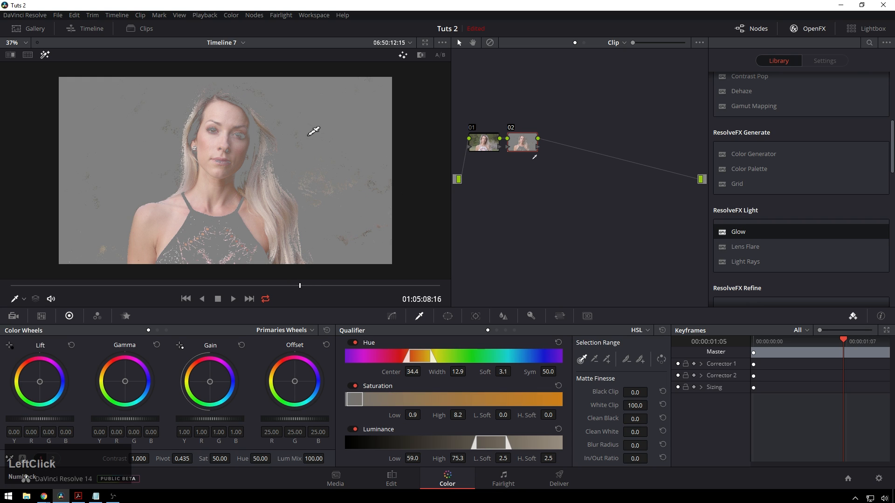
{"action": "left_click", "coordinate": [650, 443]}
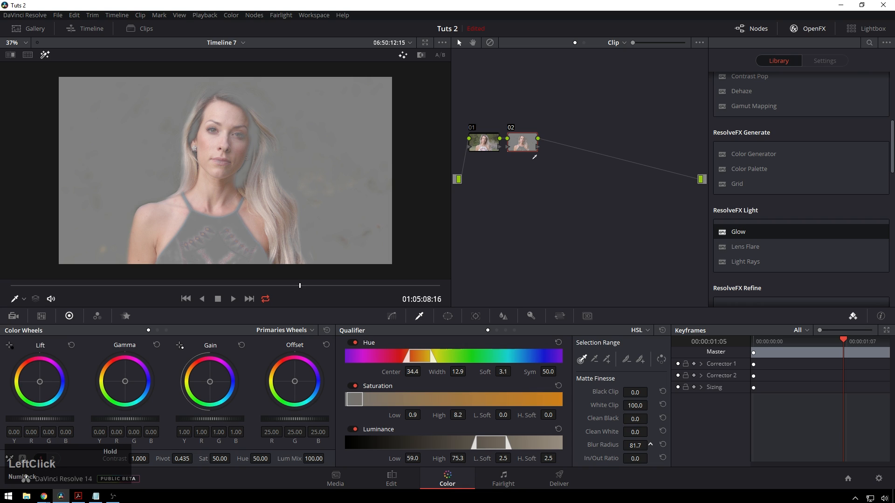
Push the skin key's Blur Radius further to 92.3 for a smoother matte edge.
{"action": "left_click", "coordinate": [650, 442]}
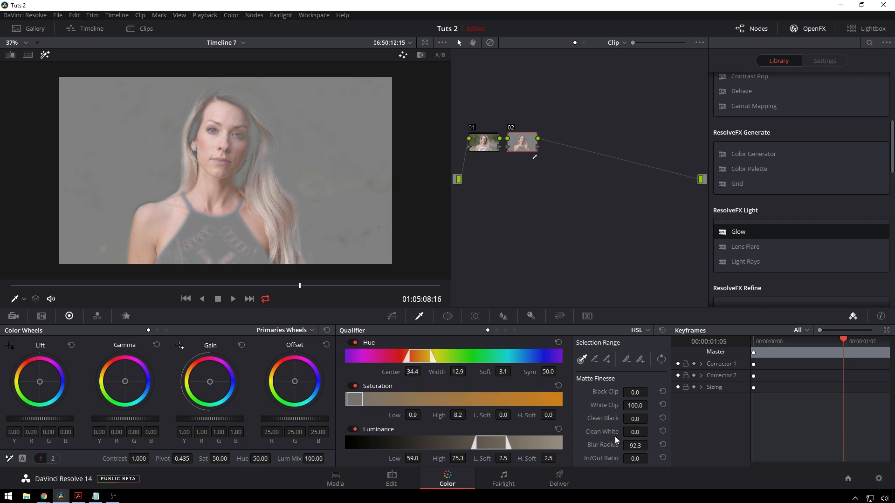
{"action": "mouse_move", "coordinate": [546, 439]}
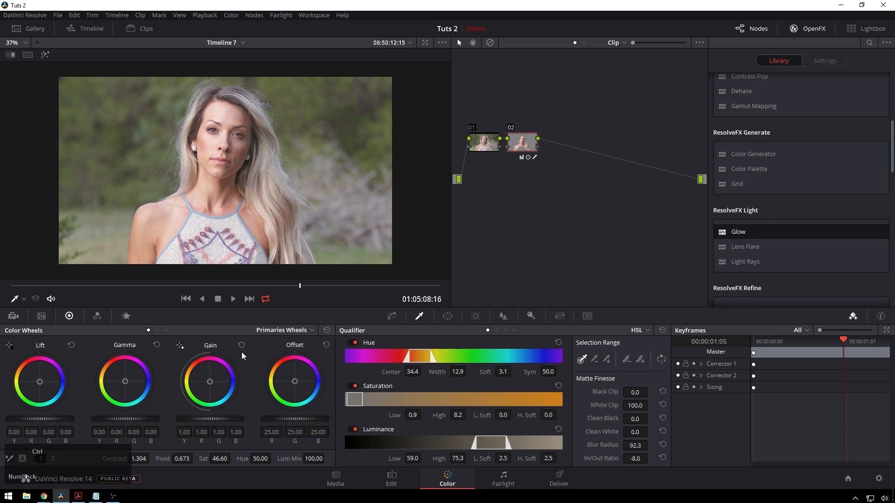
Select the skin node to fine-tune its In/Out Ratio and Blur Radius.
{"action": "left_click", "coordinate": [521, 141]}
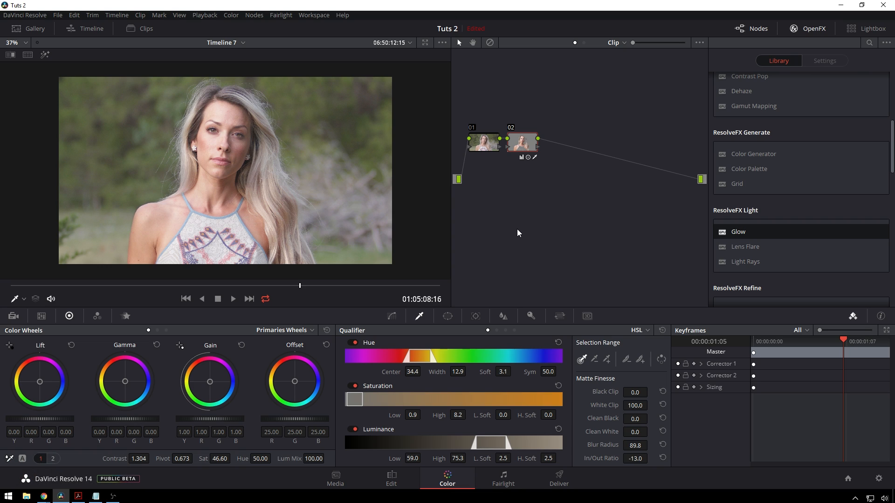
{"action": "mouse_move", "coordinate": [520, 131]}
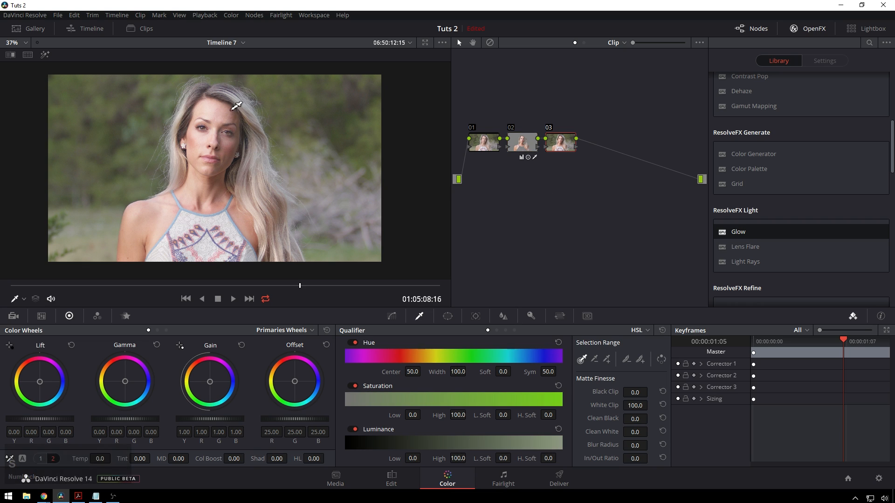
{"action": "mouse_move", "coordinate": [240, 175]}
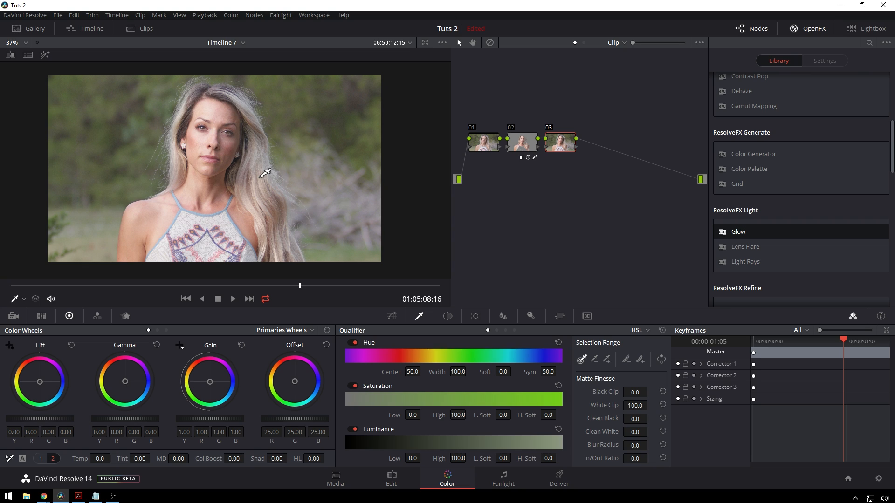
{"action": "mouse_move", "coordinate": [399, 324]}
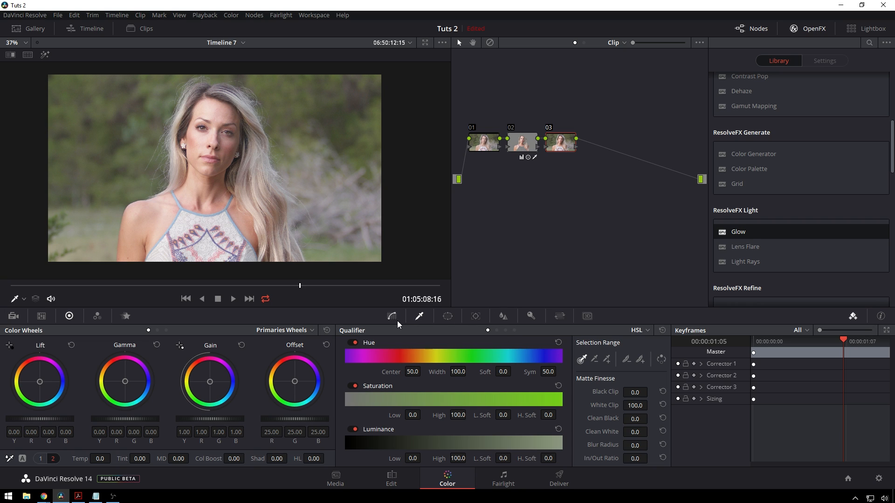
Bring up the Hue vs Hue curve on node 03 and sample an image colour onto it.
{"action": "left_click", "coordinate": [392, 316]}
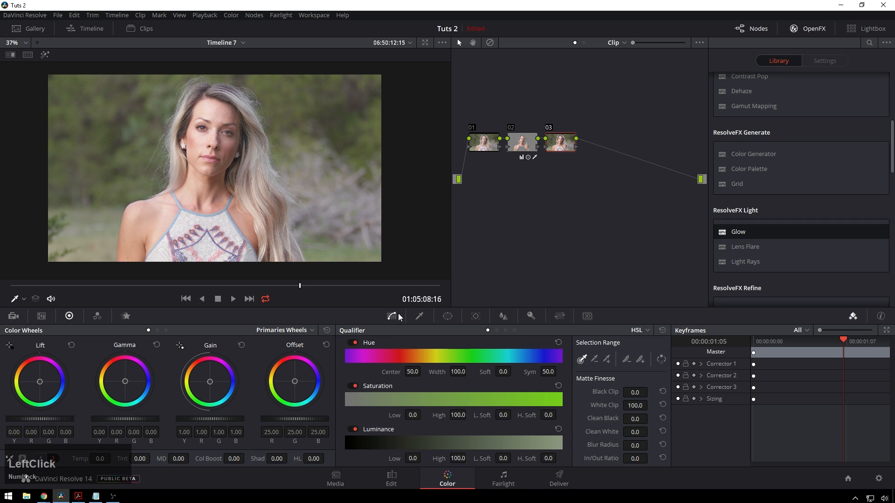
{"action": "left_click", "coordinate": [393, 316]}
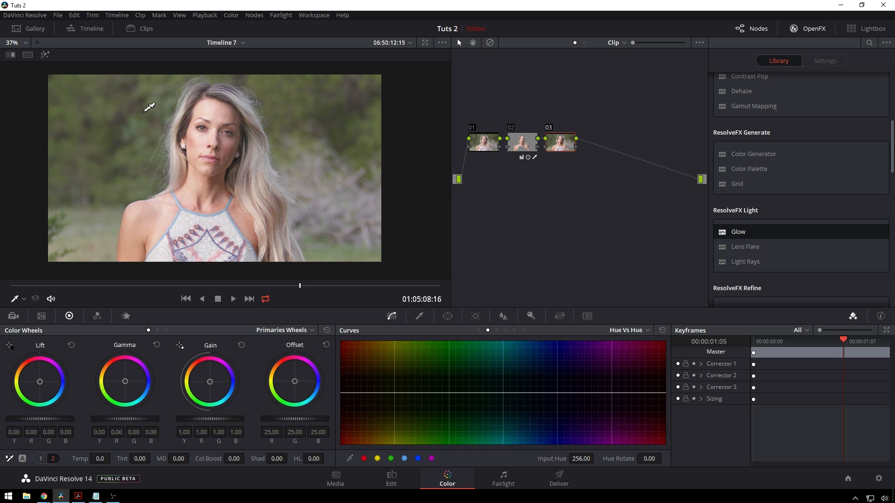
{"action": "mouse_move", "coordinate": [231, 120]}
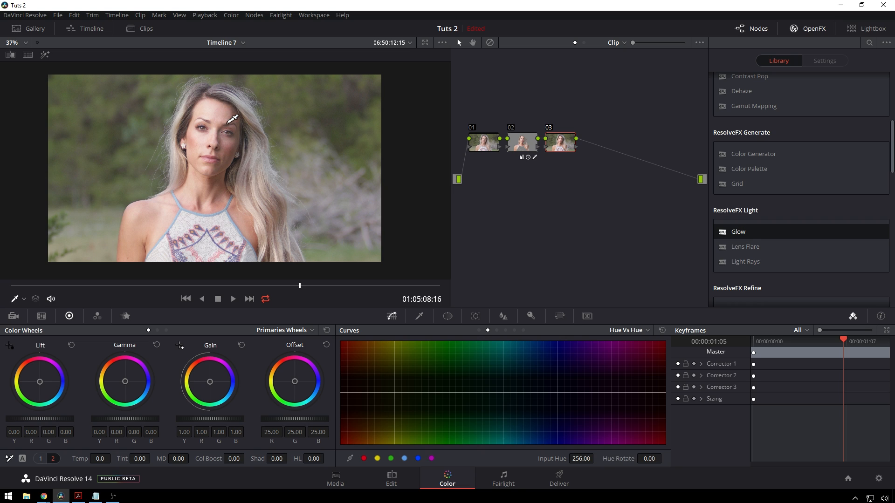
{"action": "left_click", "coordinate": [347, 392]}
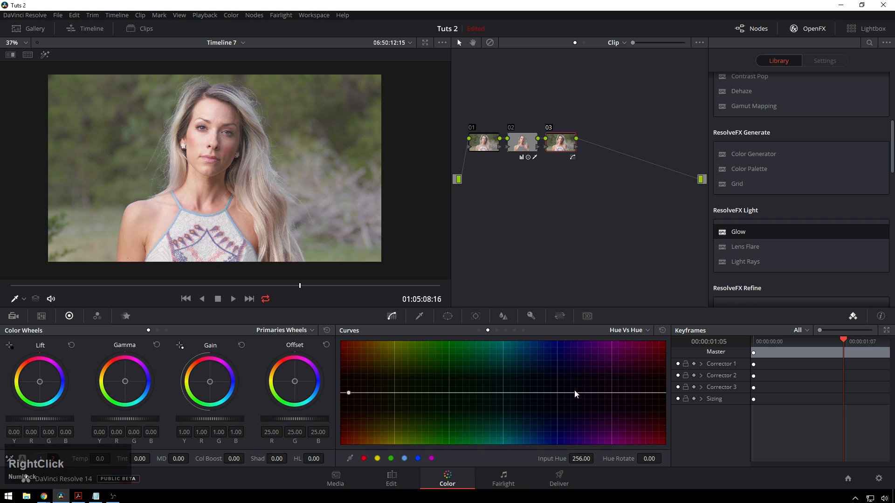
{"action": "mouse_move", "coordinate": [527, 397]}
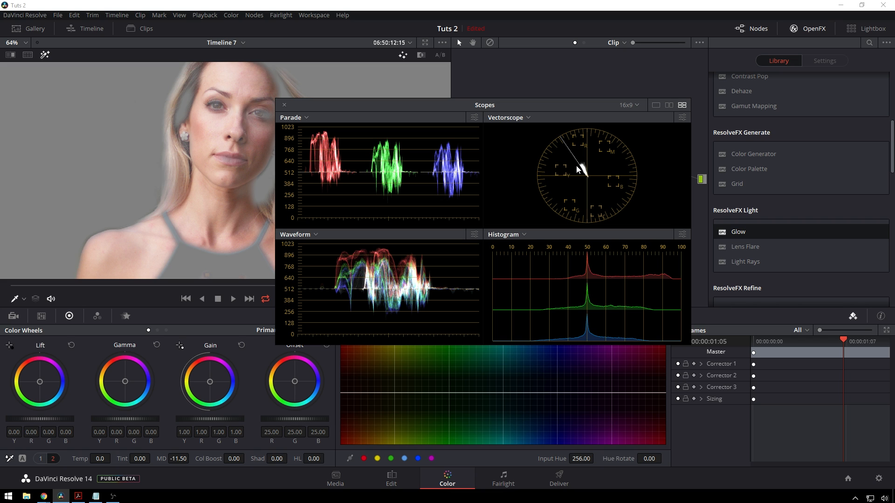
Close the video scopes before rotating the sampled hue on node 03.
{"action": "left_click", "coordinate": [283, 104]}
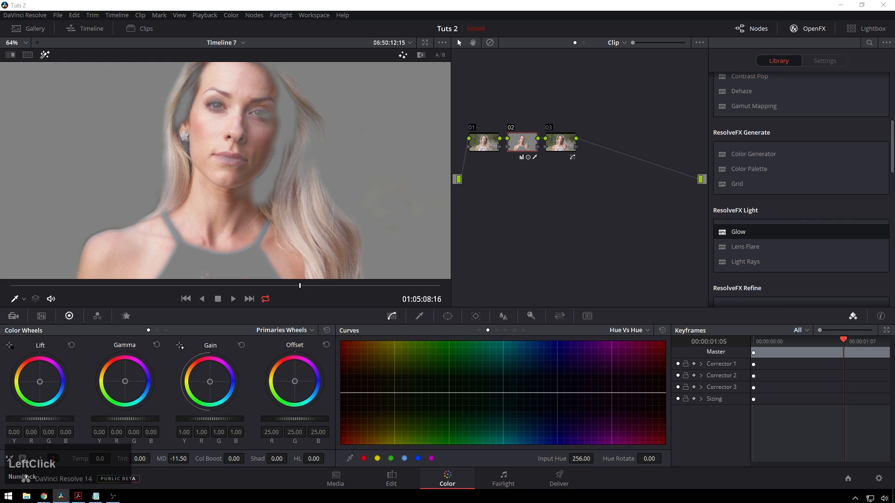
{"action": "mouse_move", "coordinate": [533, 181]}
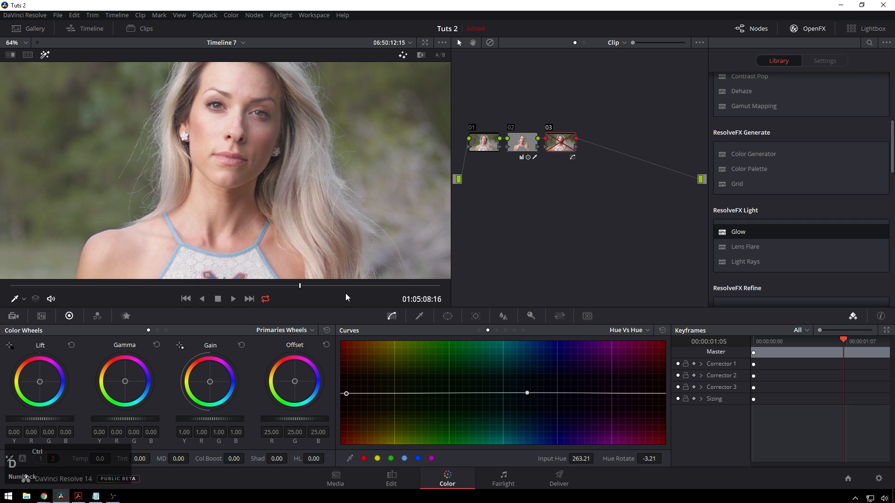
{"action": "mouse_move", "coordinate": [303, 157]}
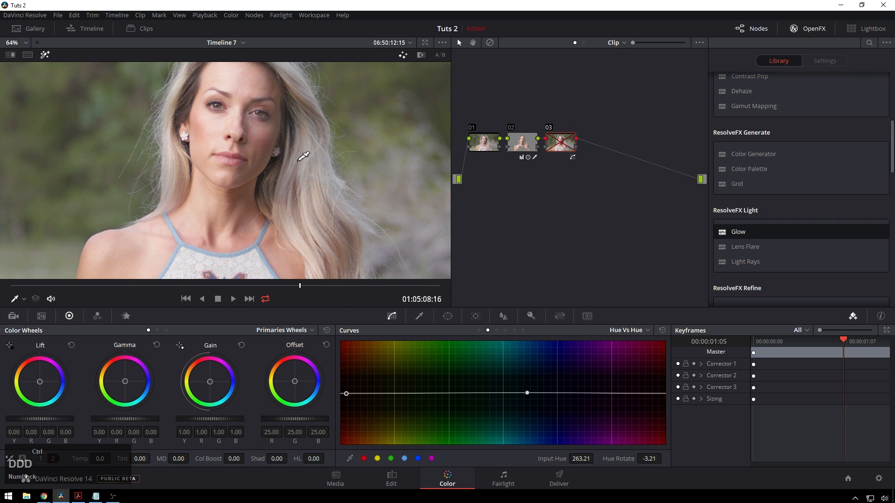
{"action": "mouse_move", "coordinate": [240, 134]}
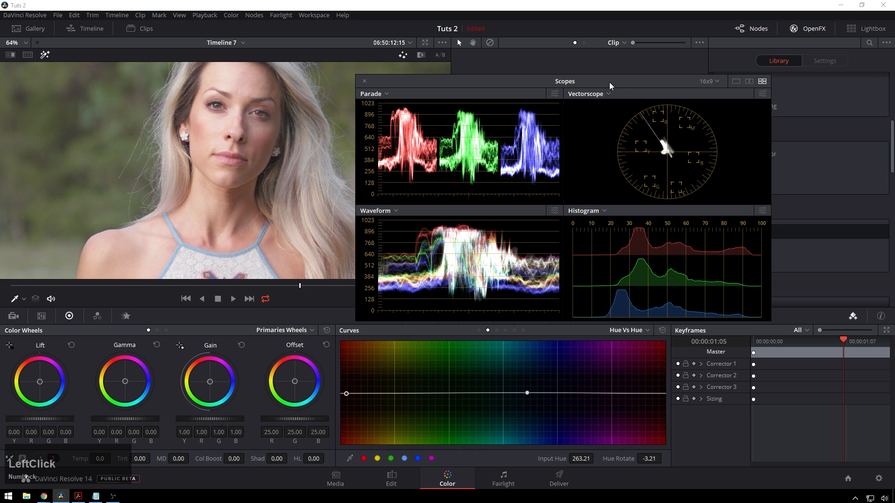
Close the scopes and sample the background trees' hue to shift them toward purple.
{"action": "left_click", "coordinate": [364, 81]}
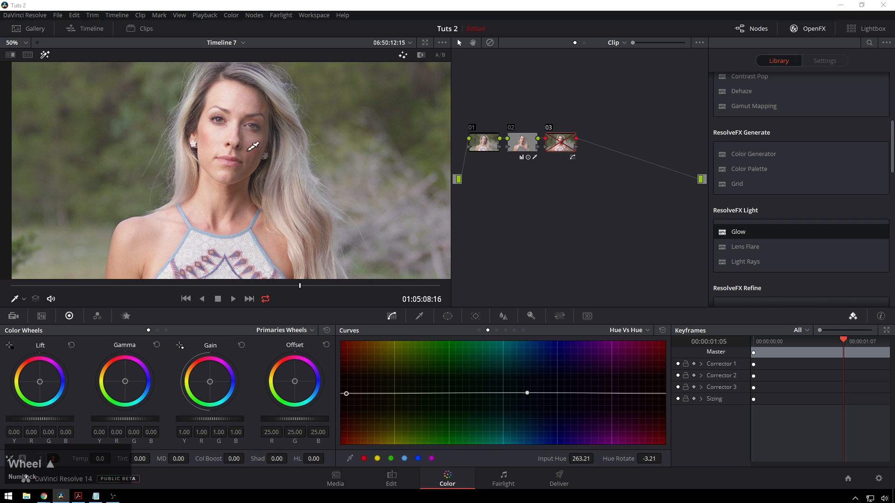
{"action": "mouse_move", "coordinate": [386, 215]}
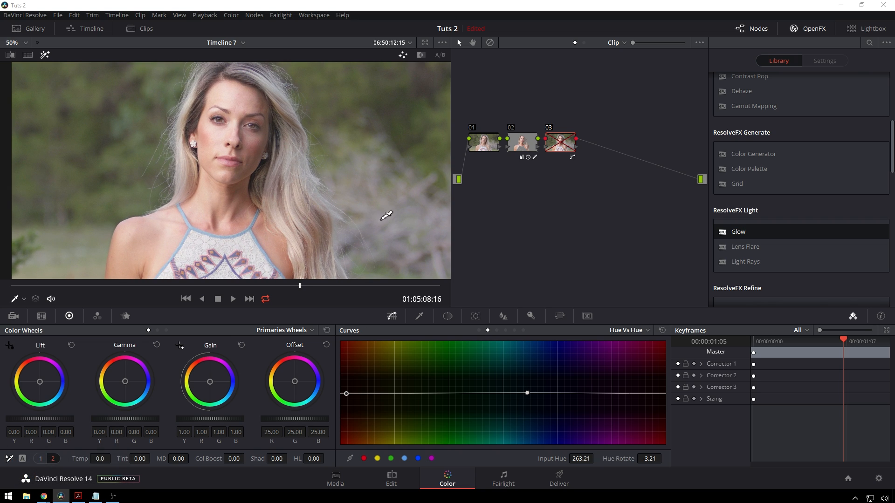
{"action": "left_click", "coordinate": [526, 393]}
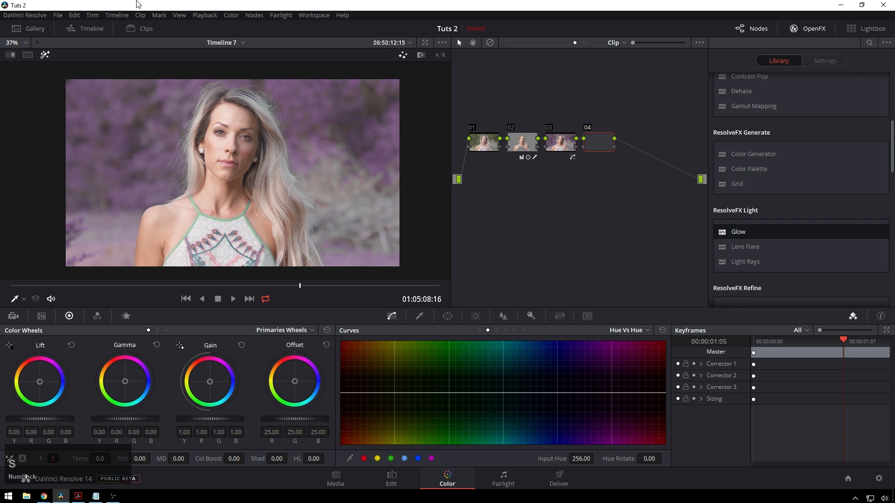
Add a Circle window on node 04, shape it over the face and turn on Highlight.
{"action": "left_click", "coordinate": [598, 141]}
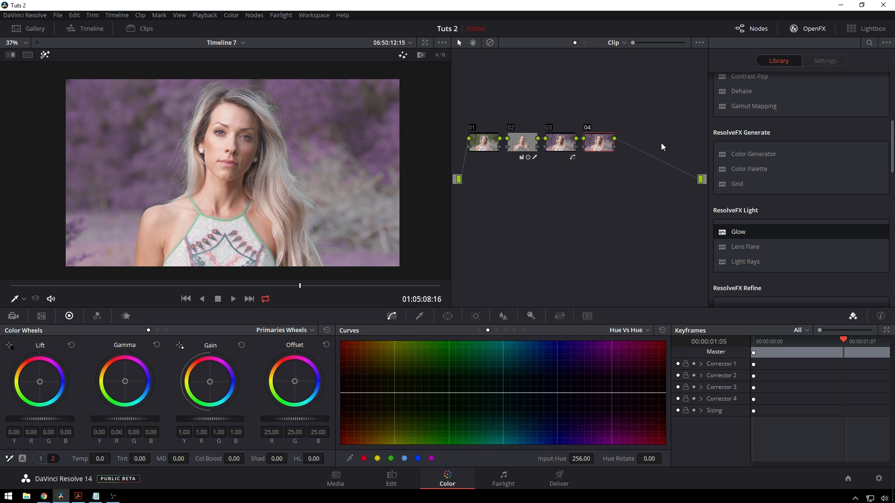
{"action": "mouse_move", "coordinate": [601, 126]}
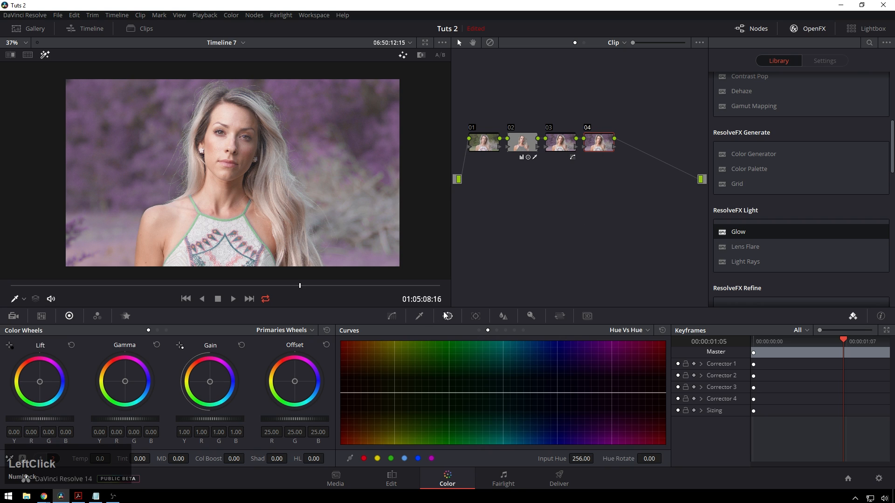
{"action": "left_click", "coordinate": [446, 316]}
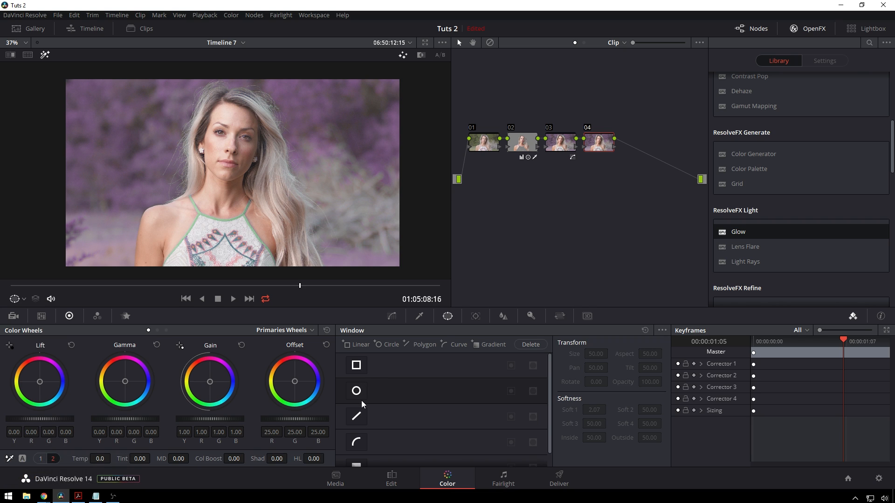
{"action": "left_click", "coordinate": [356, 391]}
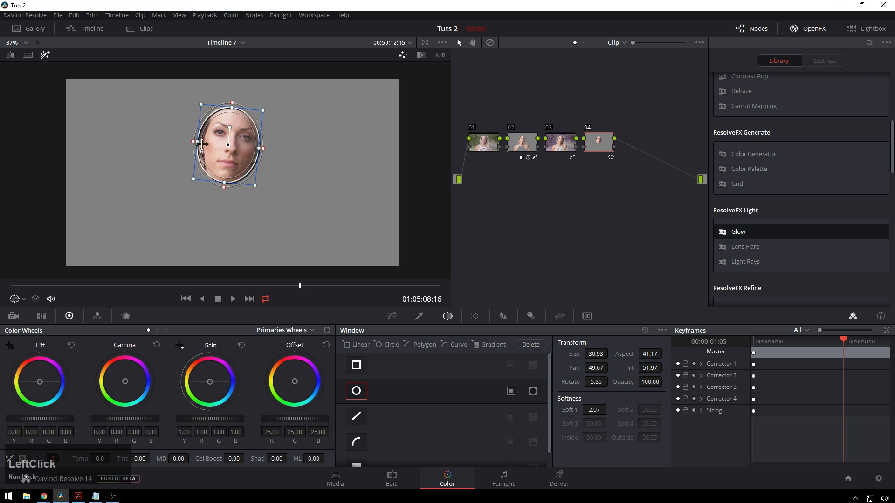
{"action": "left_click_drag", "start_coordinate": [263, 142], "coordinate": [272, 153]}
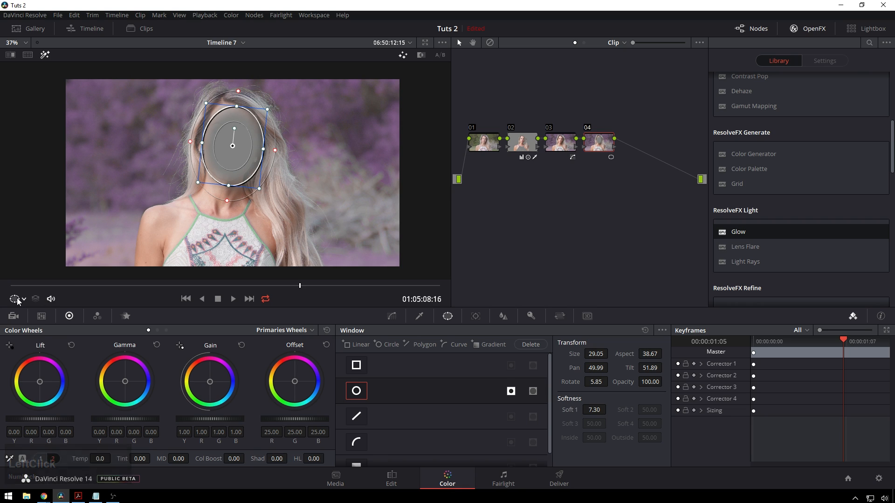
{"action": "left_click", "coordinate": [16, 299]}
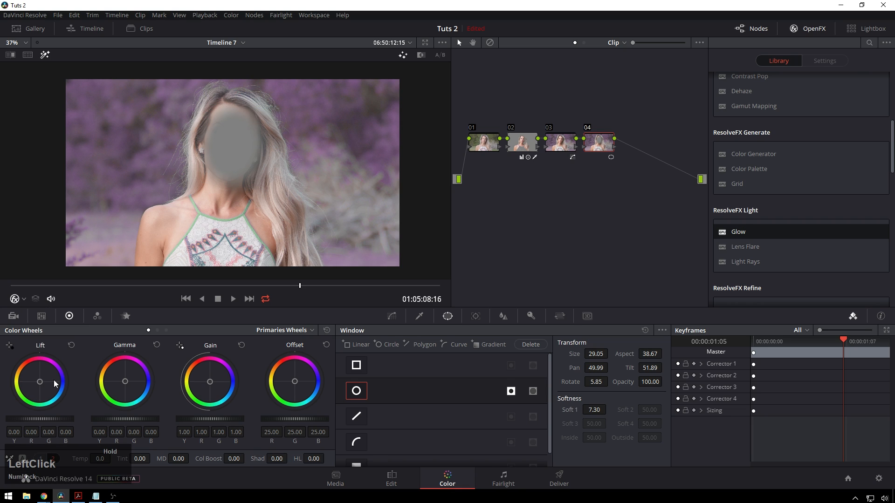
Scroll the OpenFX Library toward the Lens Blur effect for node 04.
{"action": "scroll", "scroll_direction": "up", "scroll_amount": 3}
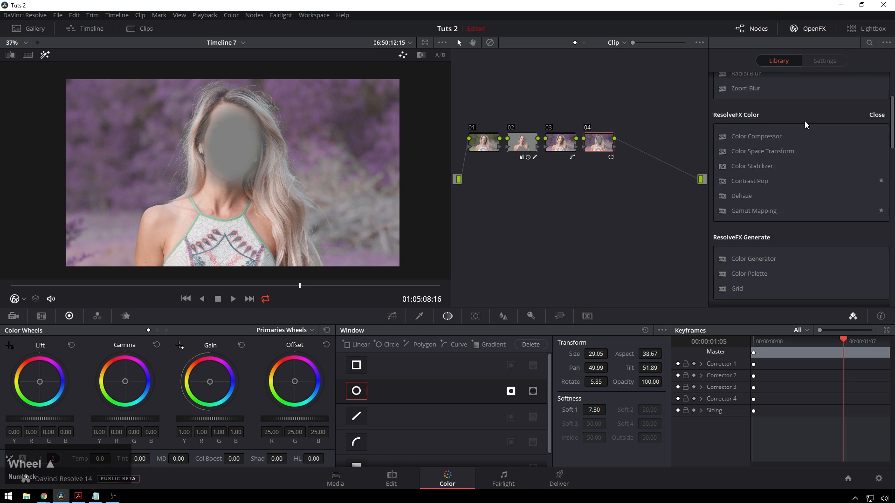
{"action": "scroll", "scroll_direction": "up", "scroll_amount": 3}
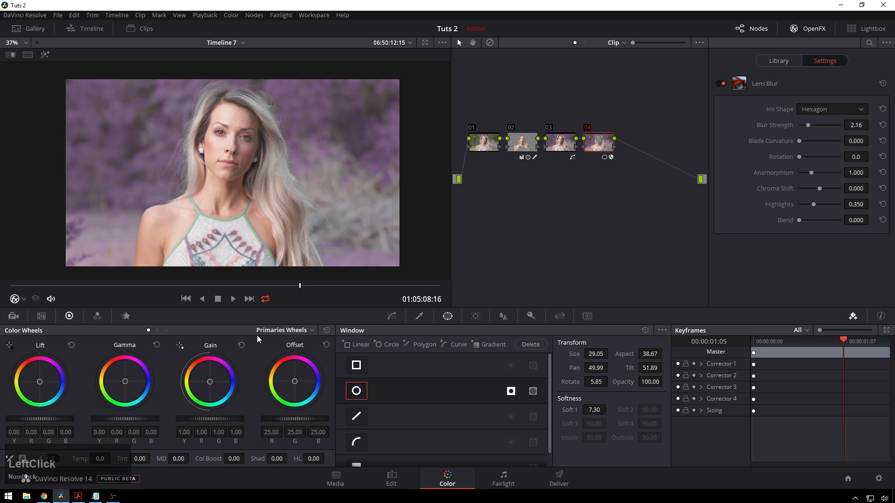
Show the Power Window overlay and add serial node 05 after the lens-blur node.
{"action": "left_click", "coordinate": [14, 298]}
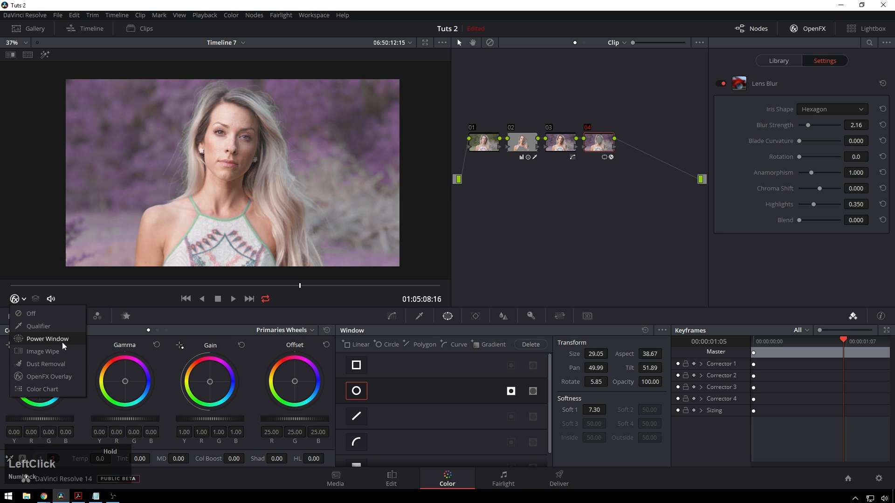
{"action": "left_click", "coordinate": [47, 339]}
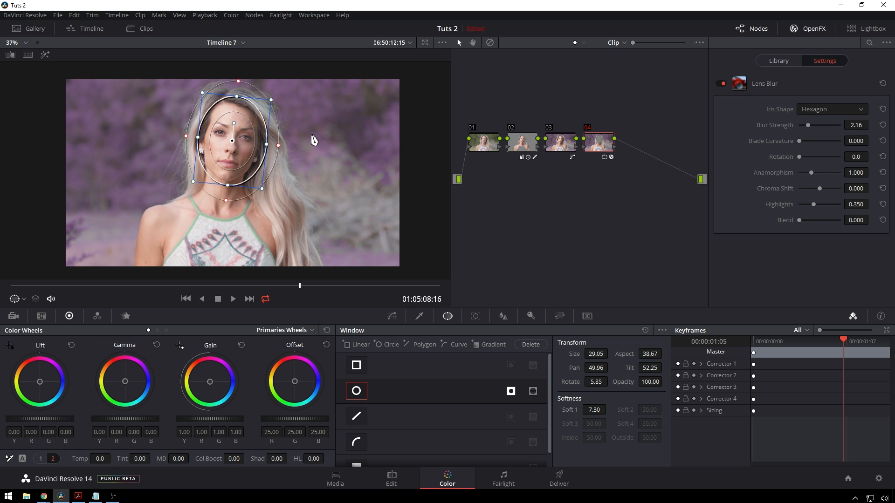
{"action": "left_click", "coordinate": [599, 142]}
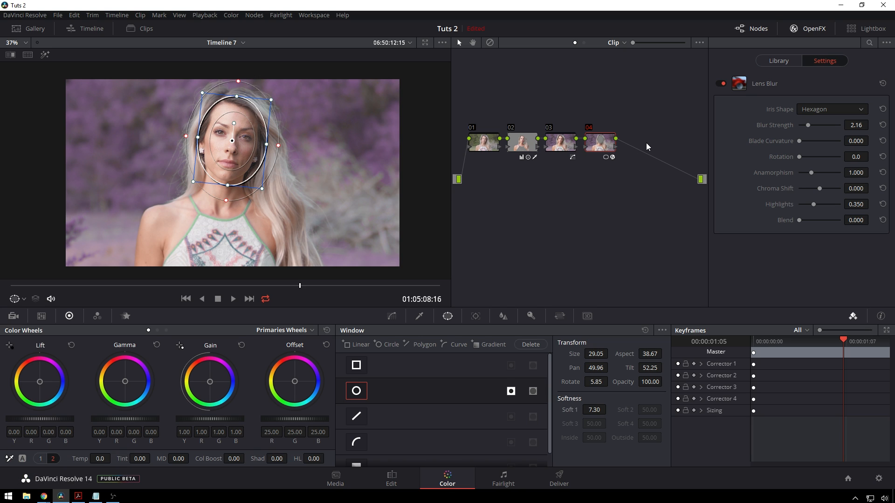
{"action": "left_click", "coordinate": [777, 61]}
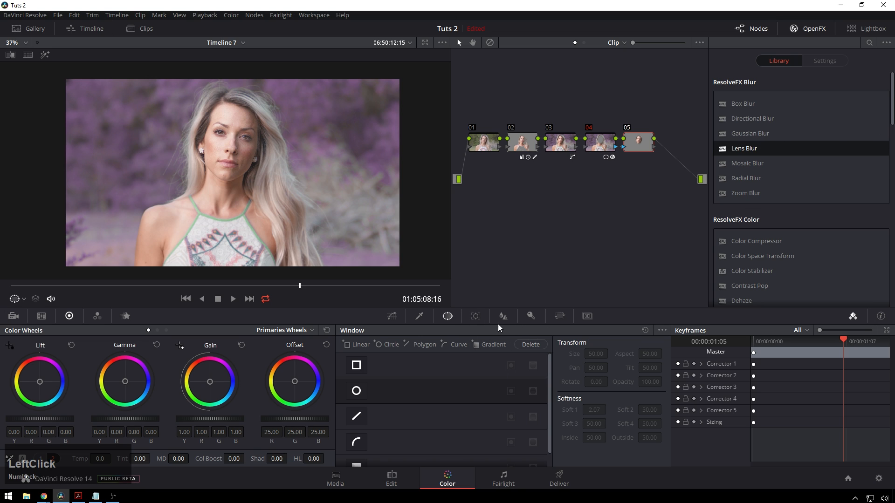
Search OpenFX for 'sharpen' and apply the Sharpen effect to node 05.
{"action": "left_click", "coordinate": [503, 317]}
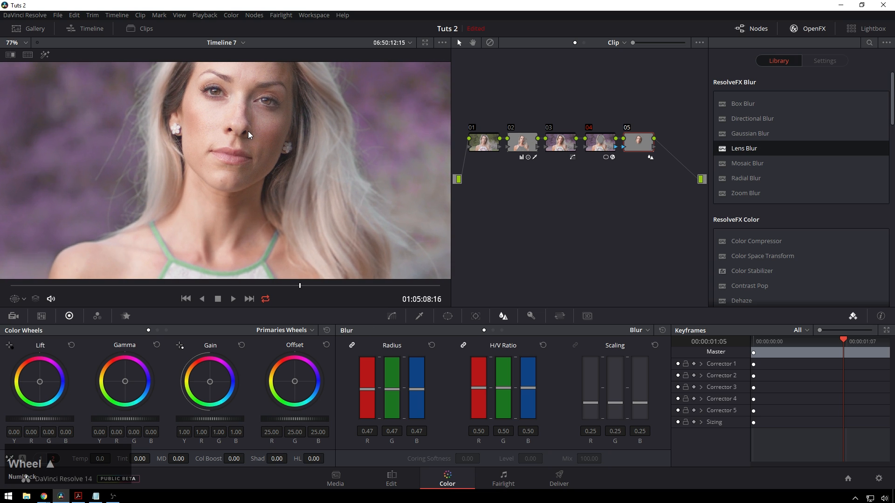
{"action": "middle_click", "coordinate": [433, 345]}
{"action": "type", "text": "s"}
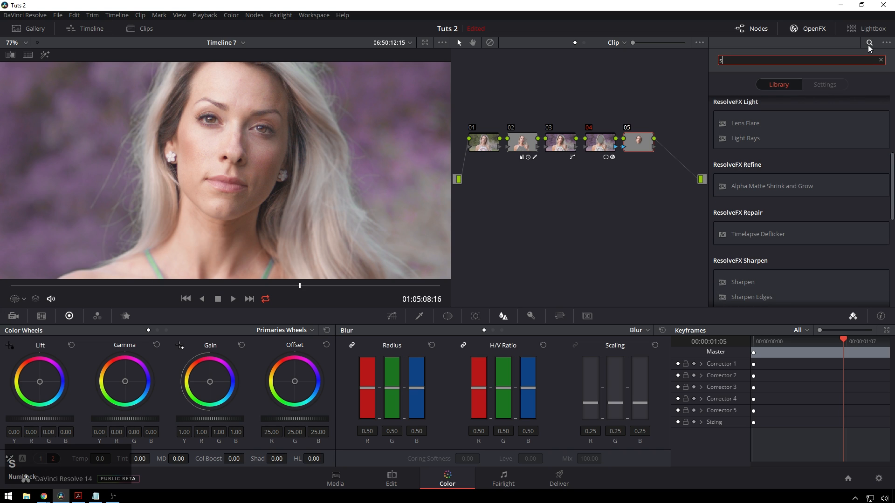
{"action": "type", "text": "har"}
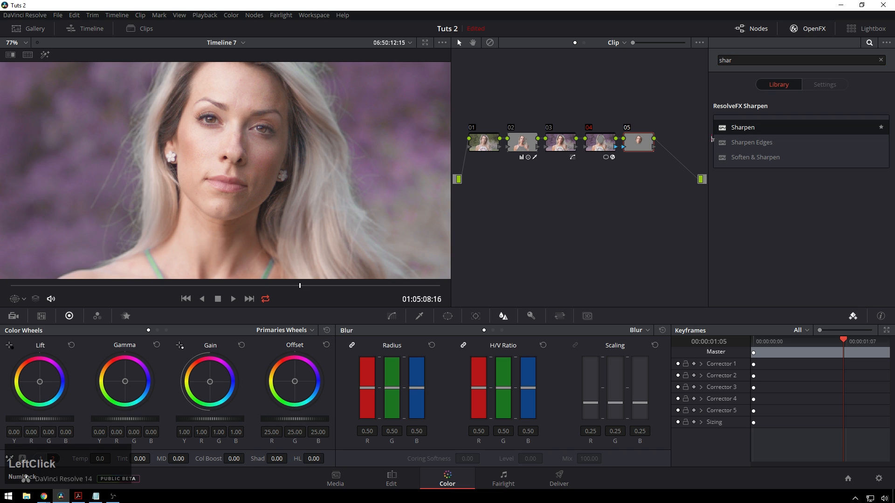
{"action": "left_click", "coordinate": [823, 85]}
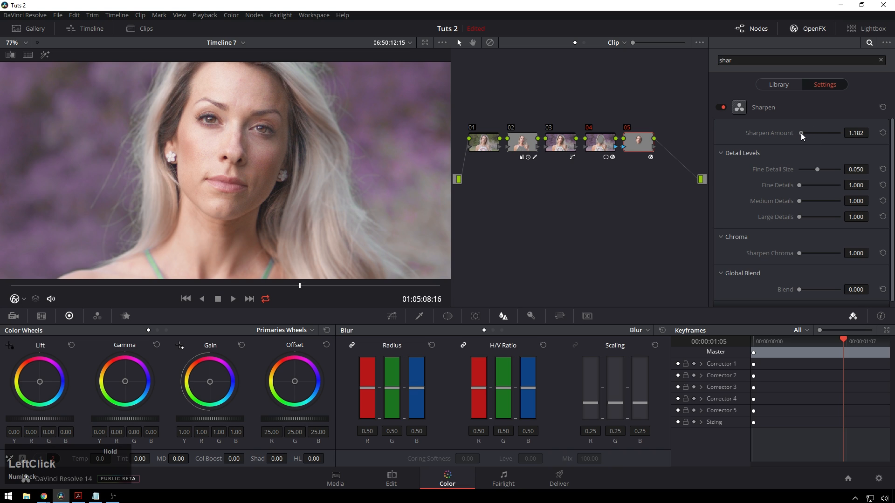
{"action": "mouse_move", "coordinate": [795, 191]}
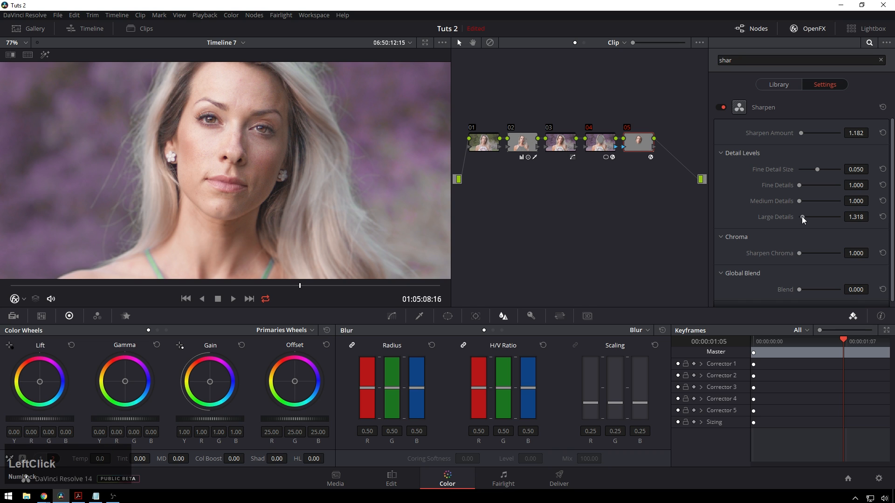
{"action": "scroll", "scroll_direction": "down", "scroll_amount": 3}
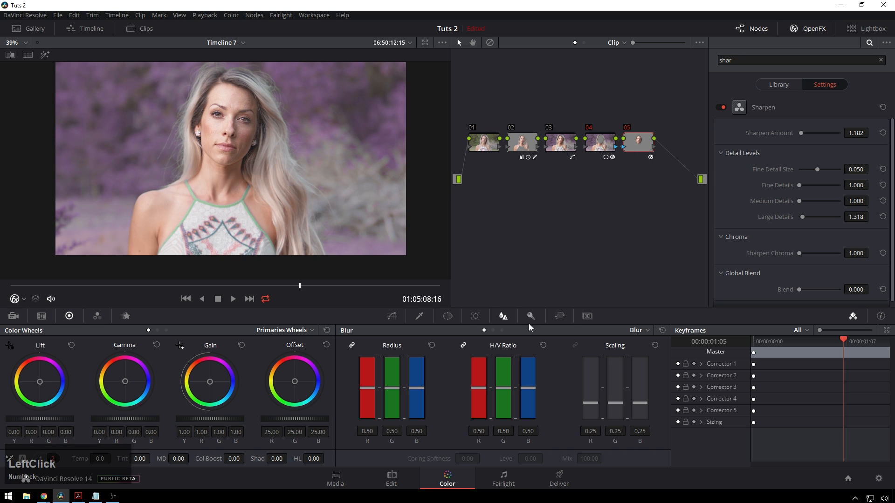
Lower the sharpen node's Key Output Gain to 0.837 and add serial node 06 for the glow.
{"action": "left_click", "coordinate": [531, 316]}
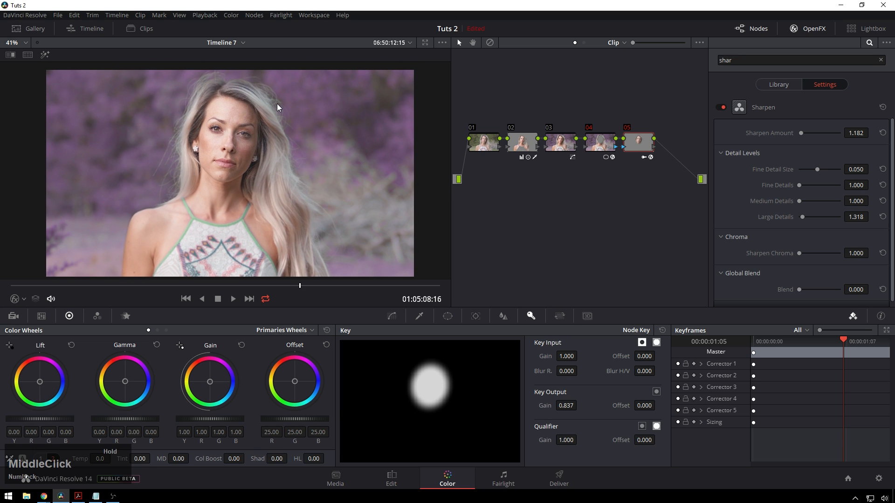
{"action": "left_click", "coordinate": [778, 85]}
{"action": "type", "text": "glow"}
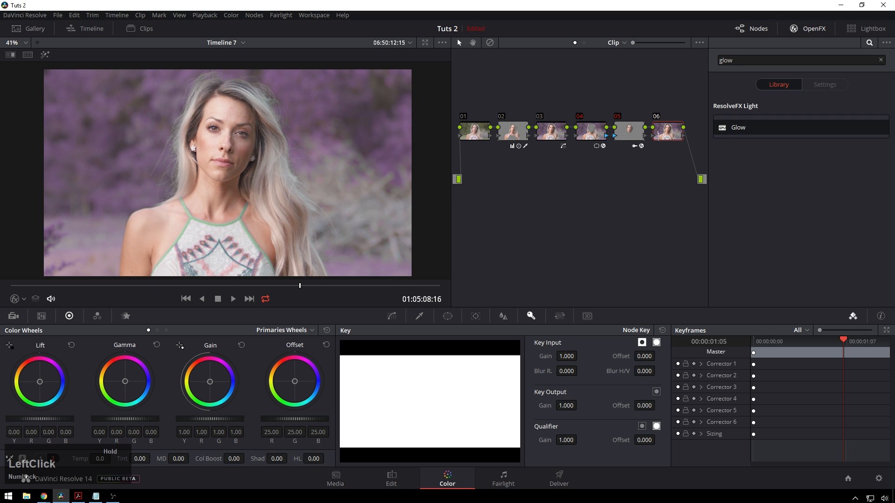
Apply Glow to node 06 with shine threshold 0.818, spread 0.728 and brightness 0.454.
{"action": "left_click", "coordinate": [823, 85]}
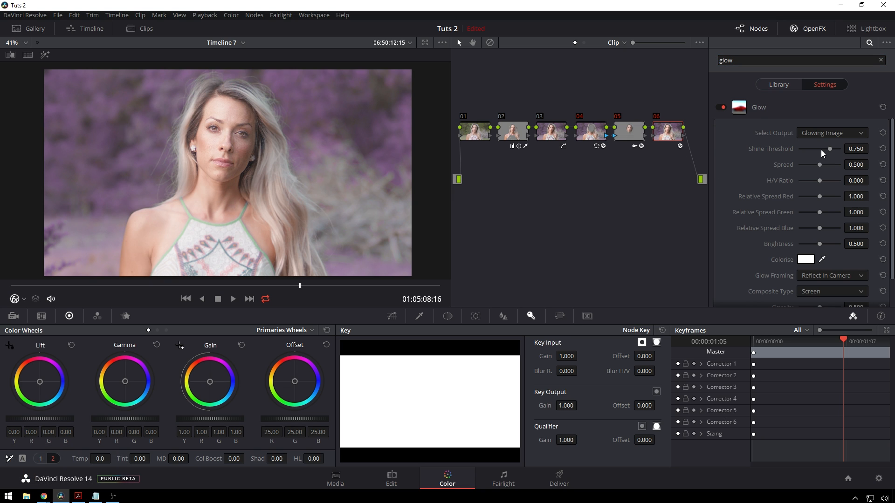
{"action": "mouse_move", "coordinate": [831, 152]}
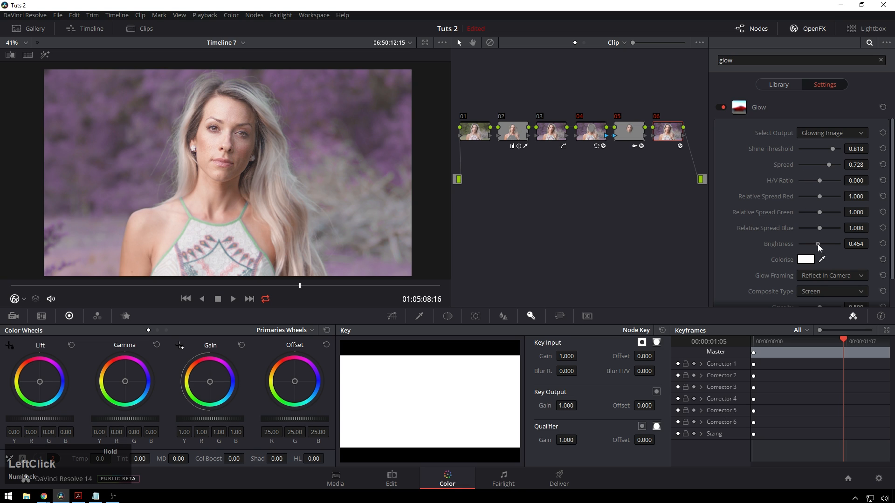
{"action": "left_click", "coordinate": [665, 131]}
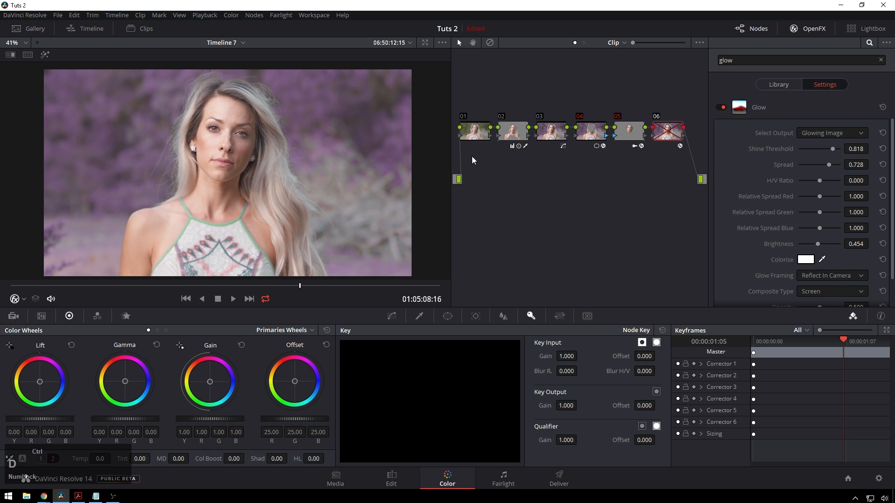
{"action": "left_click", "coordinate": [680, 145]}
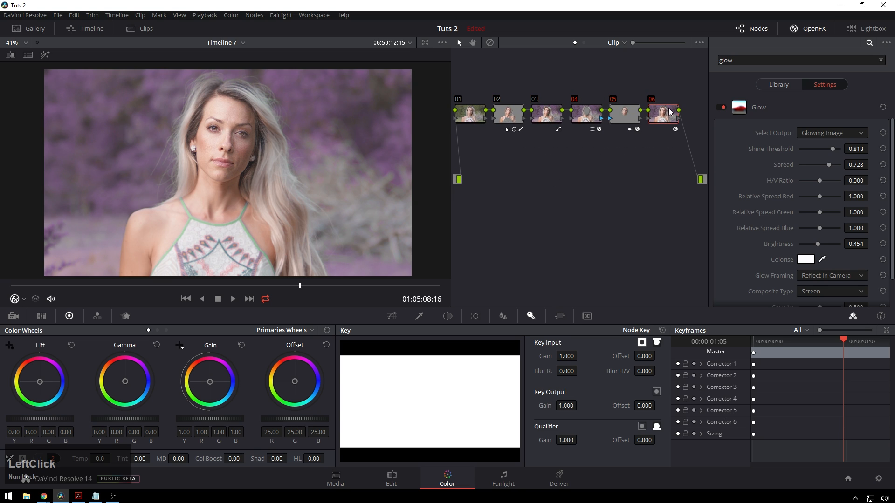
Add node 07 with the flavor look feeding the output, blended to Key Output Gain 0.435.
{"action": "left_click", "coordinate": [778, 85]}
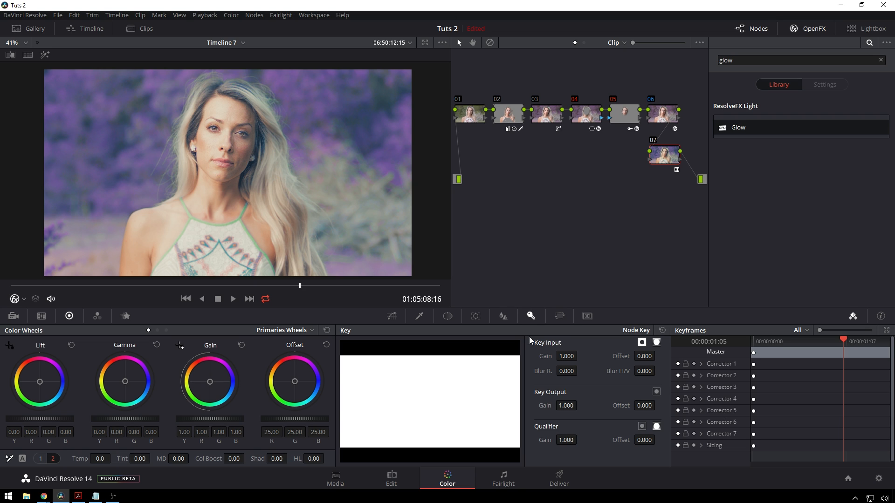
{"action": "mouse_move", "coordinate": [551, 421]}
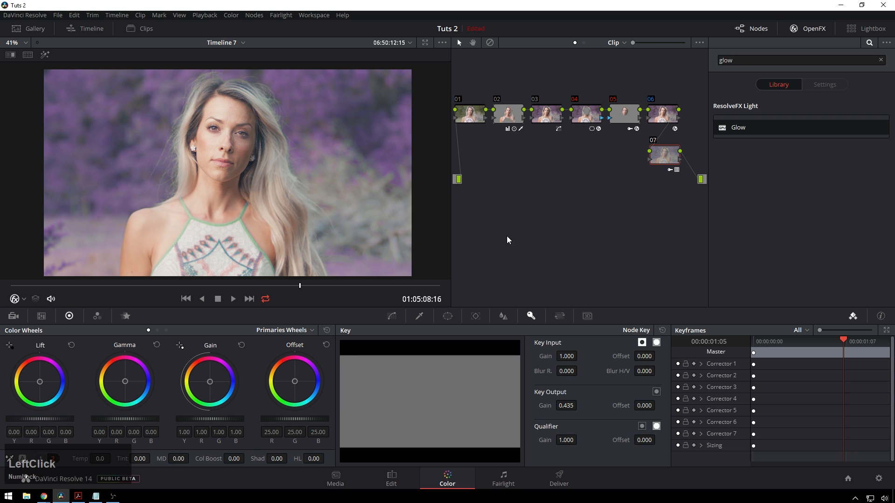
{"action": "left_click", "coordinate": [663, 154]}
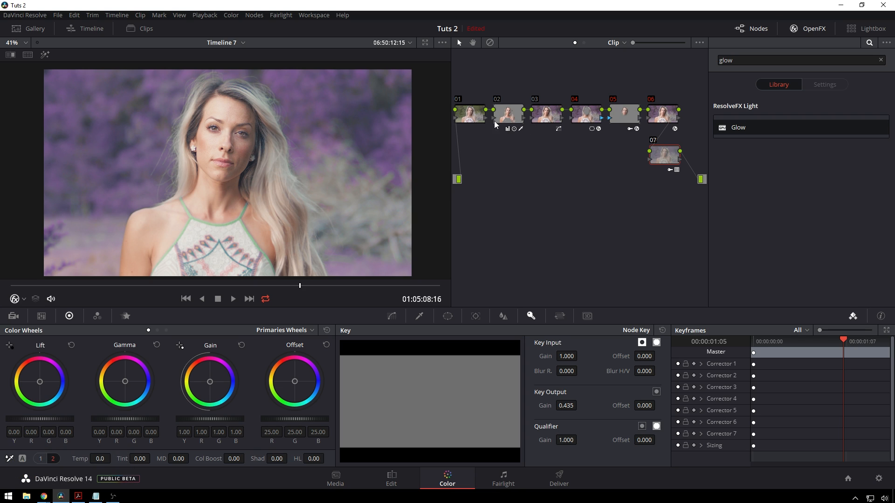
Pull the custom luminance curve's black point right to deepen the shadows.
{"action": "left_click", "coordinate": [663, 153]}
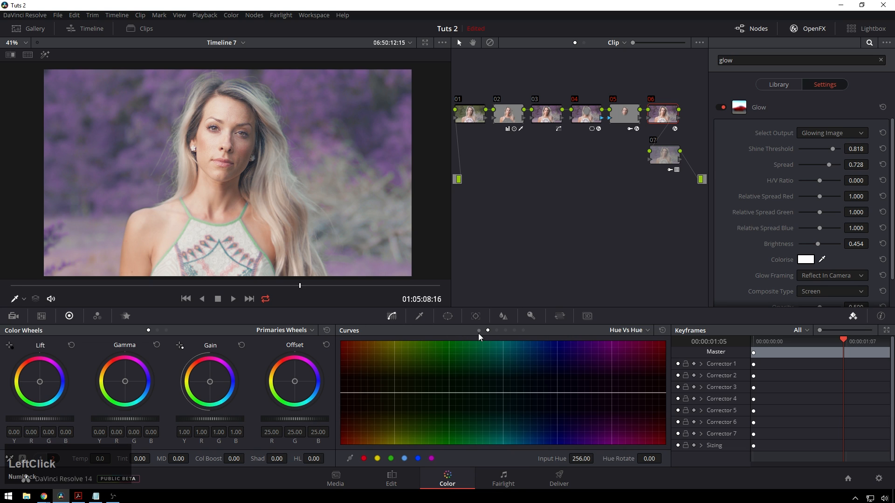
{"action": "left_click", "coordinate": [615, 330]}
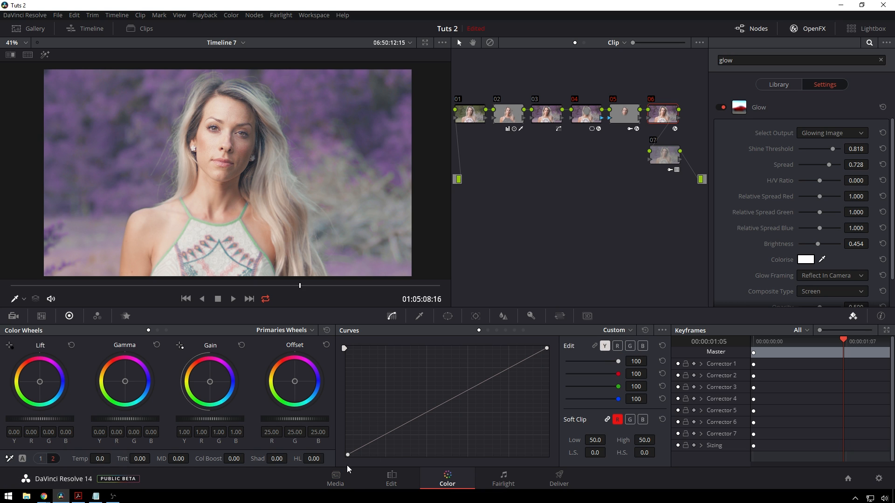
{"action": "left_click", "coordinate": [357, 455]}
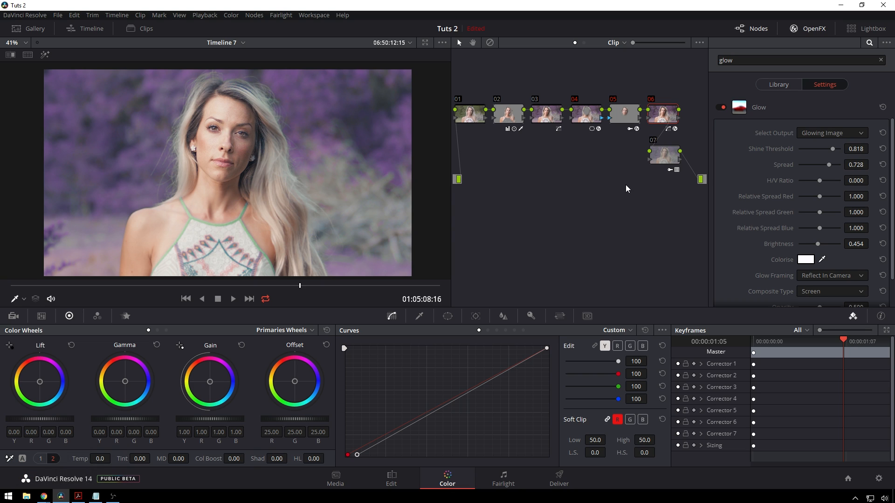
{"action": "mouse_move", "coordinate": [544, 110]}
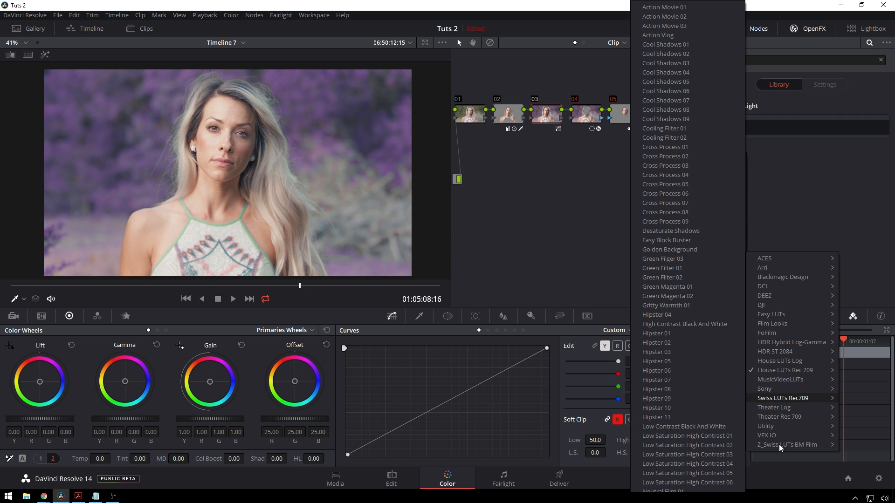
{"action": "scroll", "scroll_direction": "down", "scroll_amount": 3}
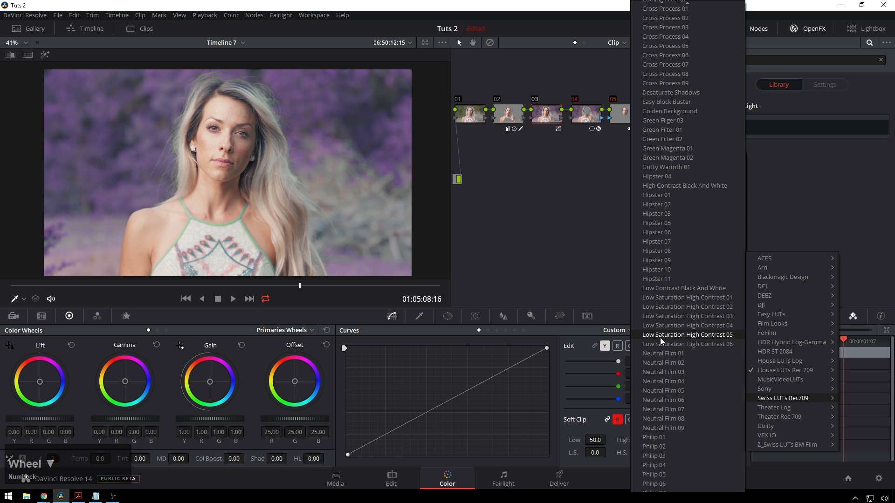
{"action": "scroll", "scroll_direction": "down", "scroll_amount": 3}
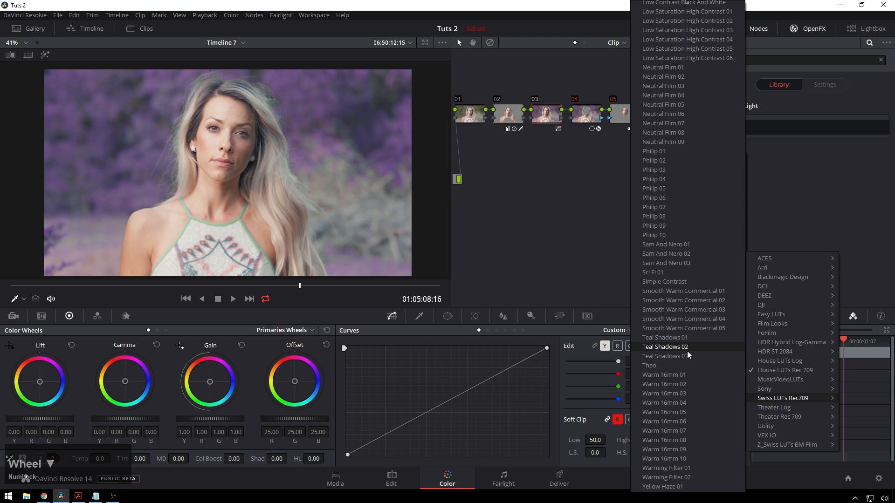
{"action": "scroll", "scroll_direction": "up", "scroll_amount": 3}
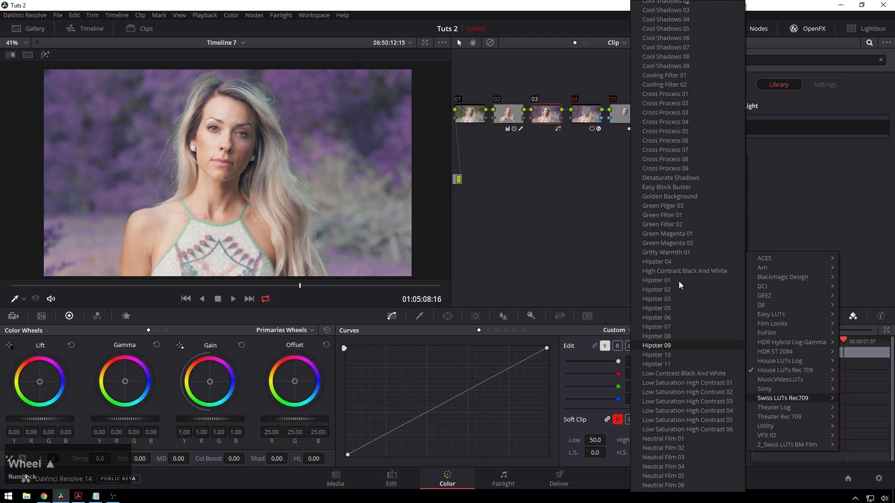